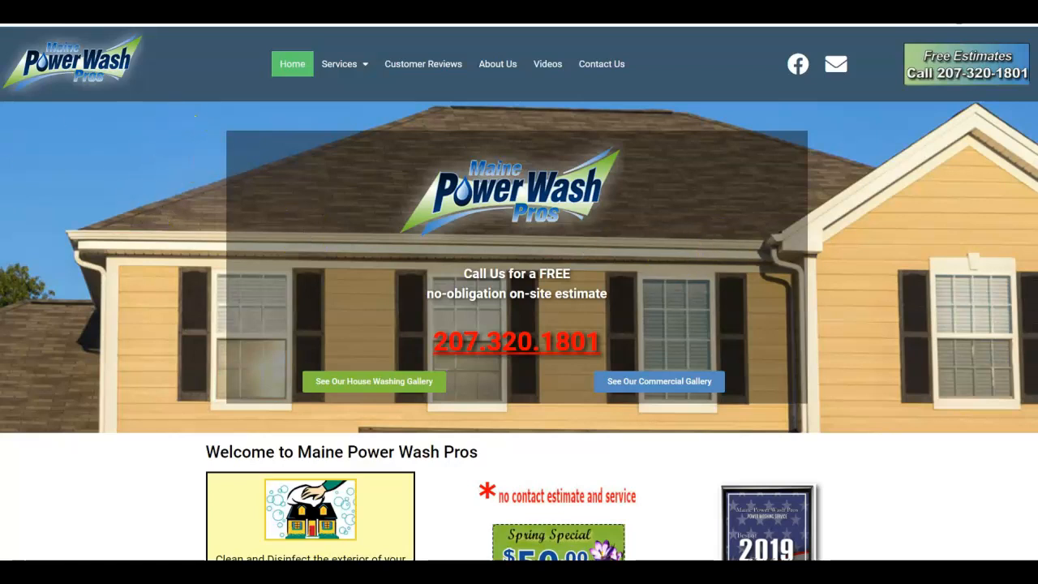
scroll(down, 3)
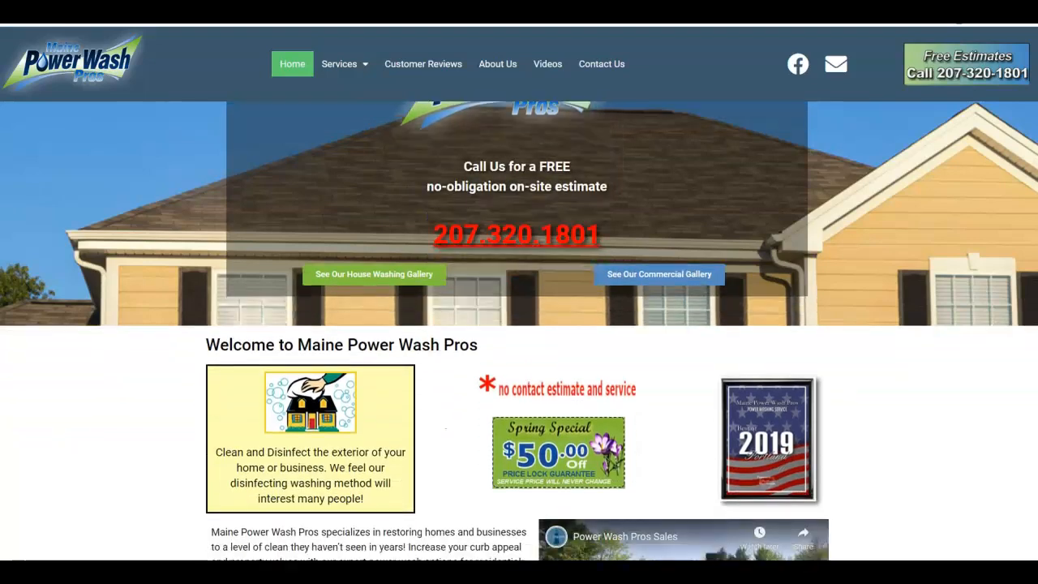
scroll(down, 3)
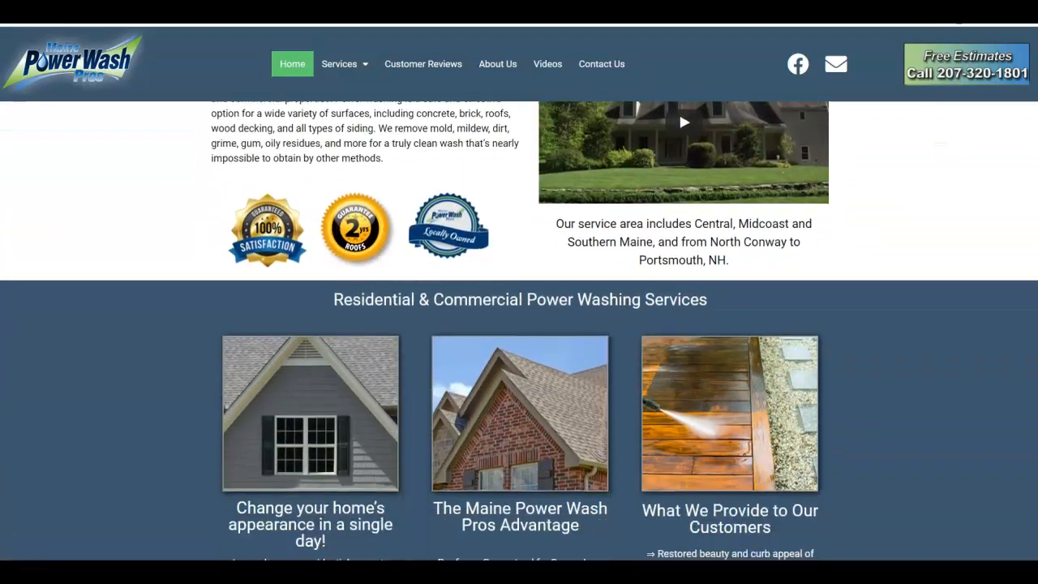
scroll(down, 3)
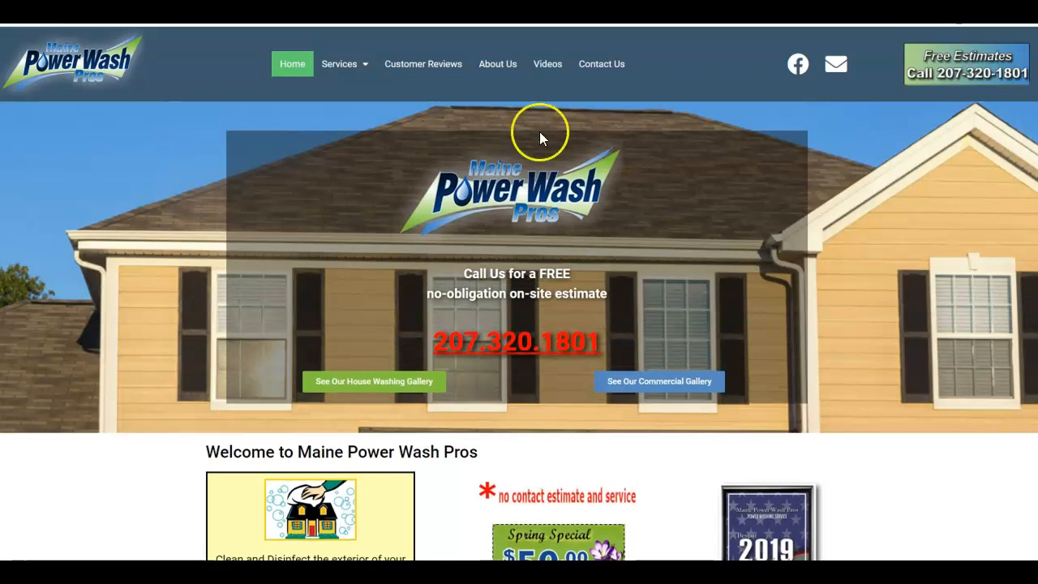
mouse_move(136, 136)
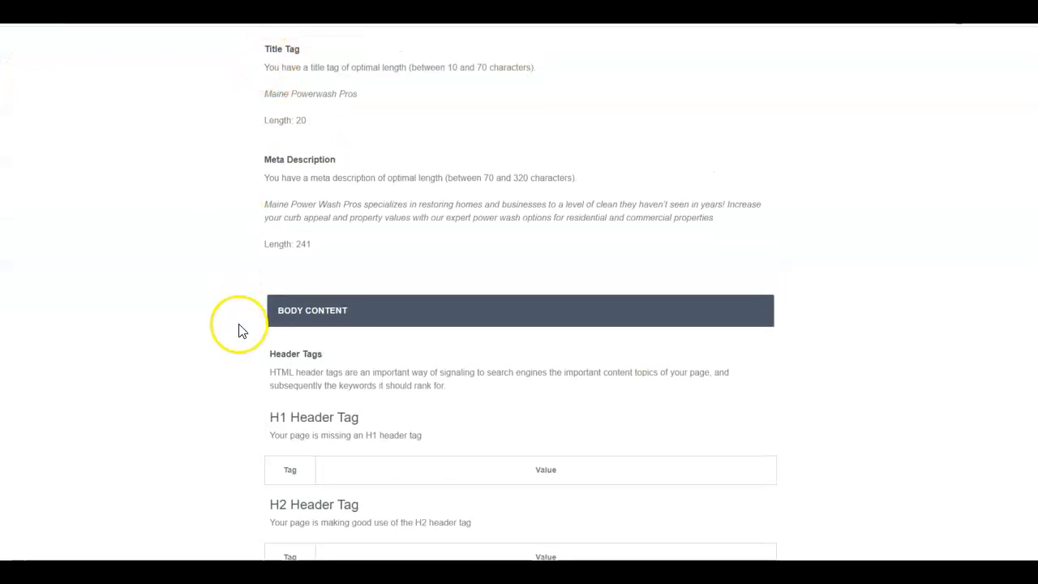
mouse_move(278, 477)
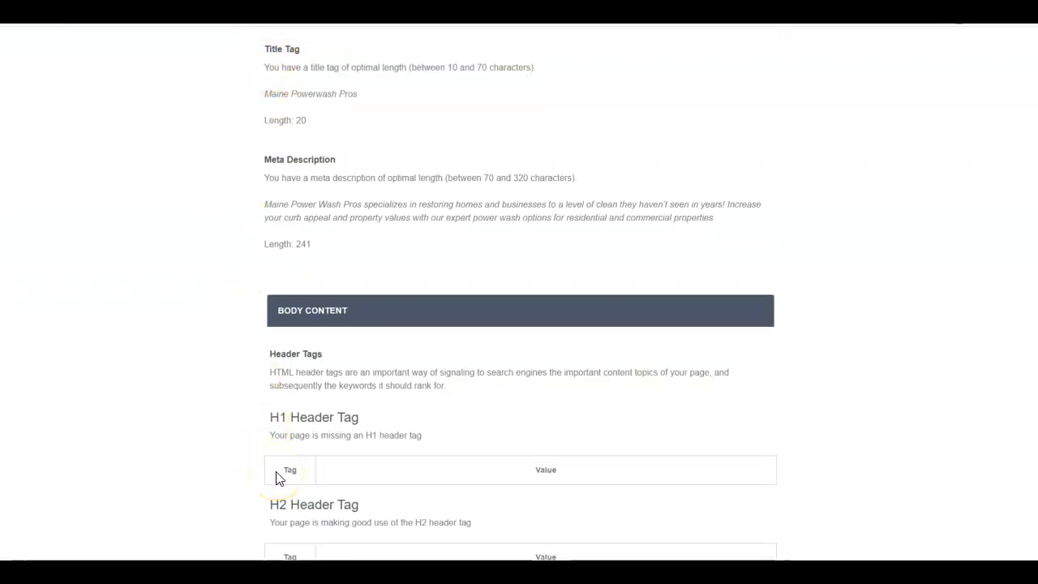
mouse_move(381, 475)
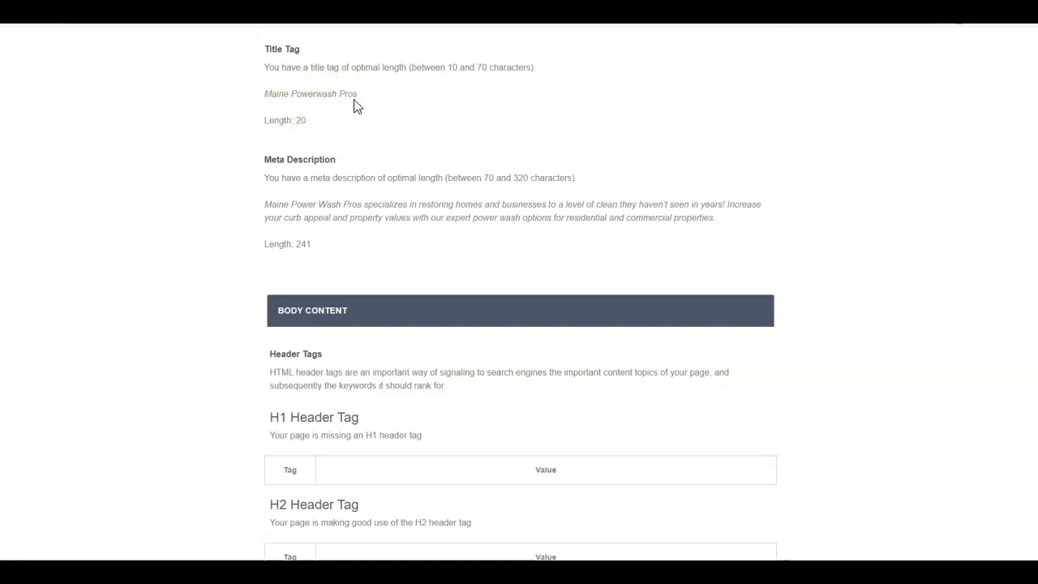
mouse_move(339, 108)
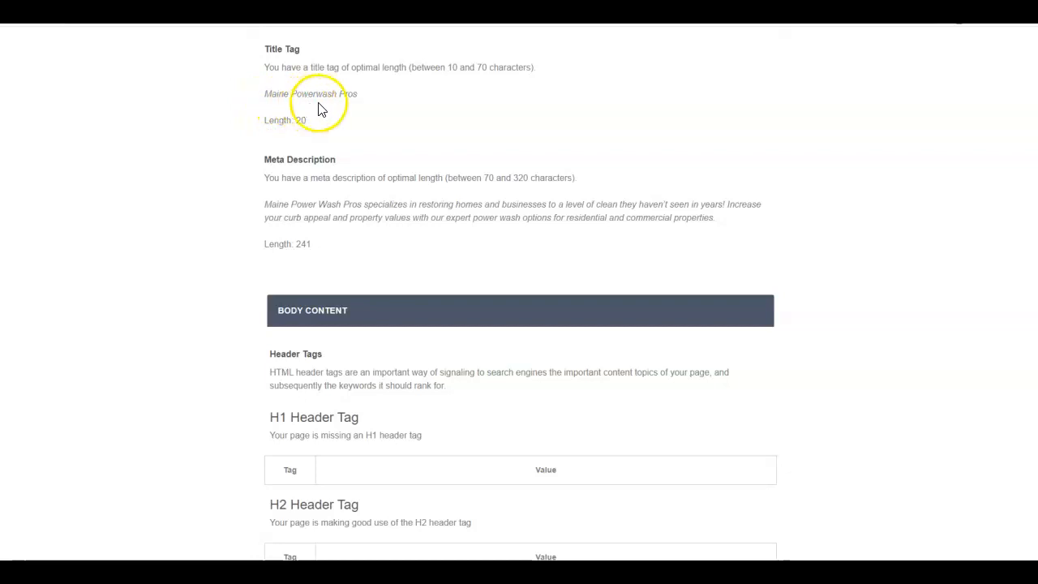
mouse_move(300, 100)
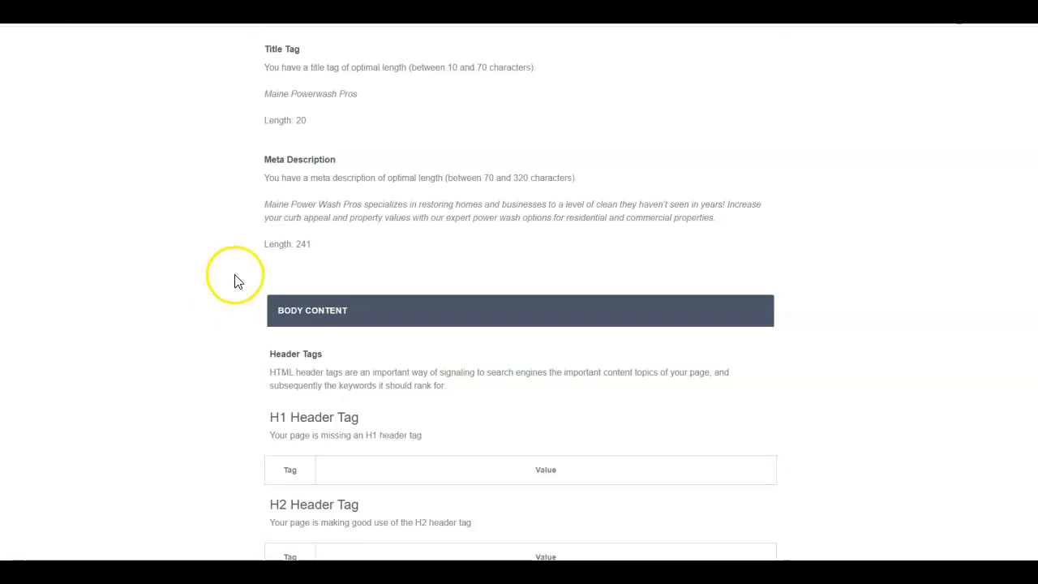
mouse_move(248, 414)
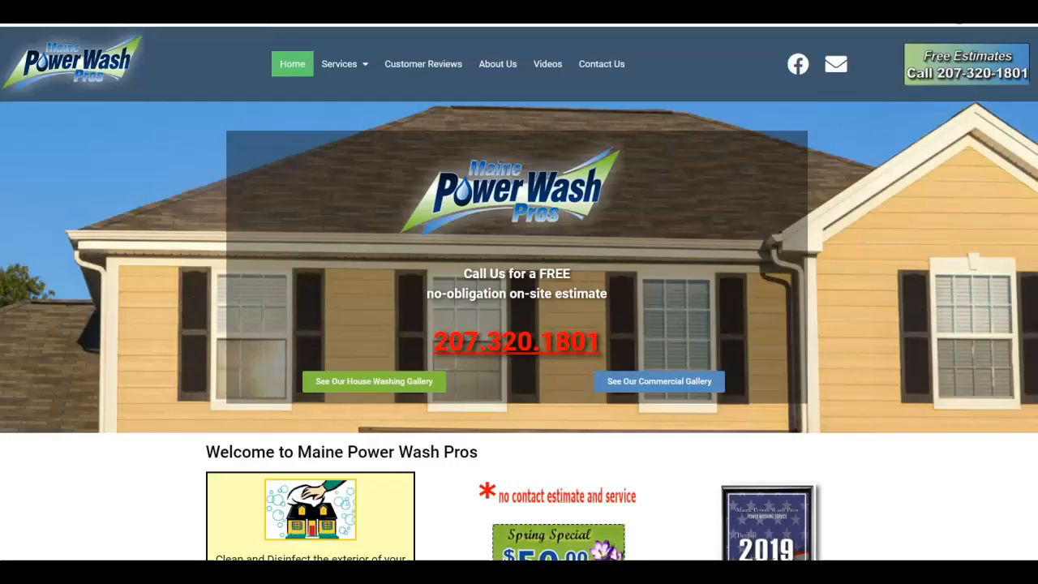
scroll(down, 3)
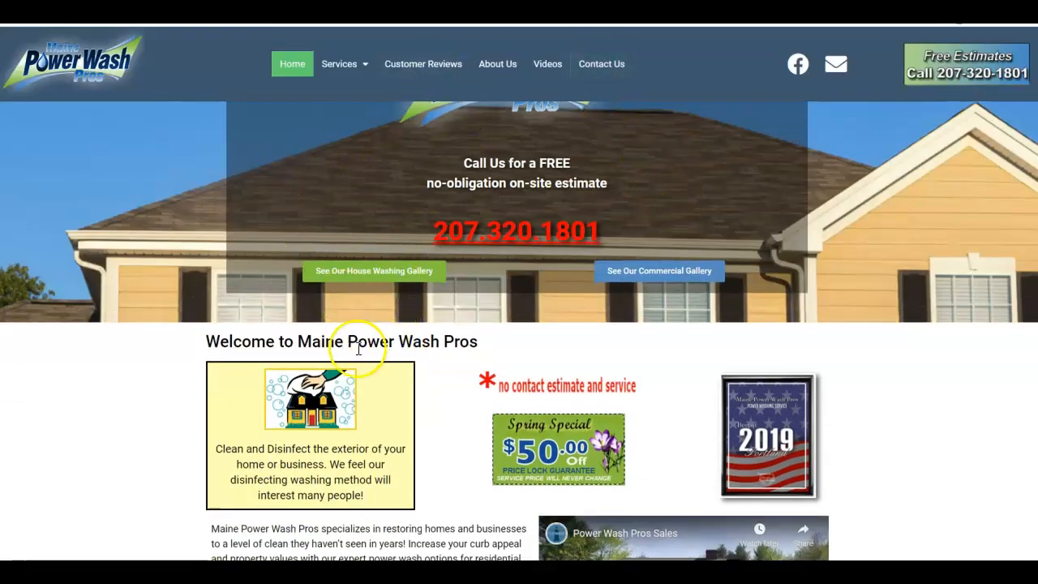
mouse_move(223, 344)
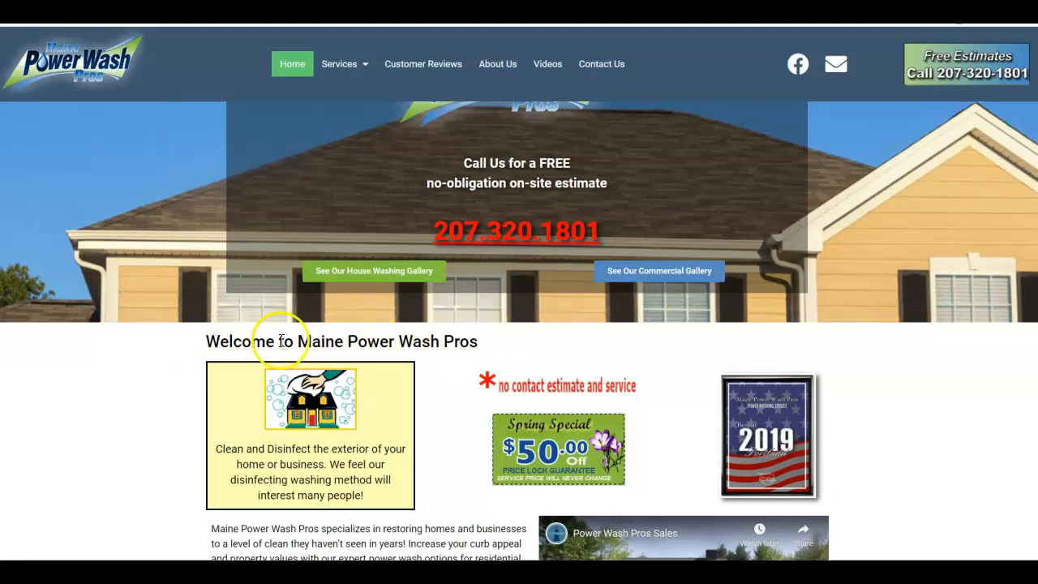
mouse_move(387, 341)
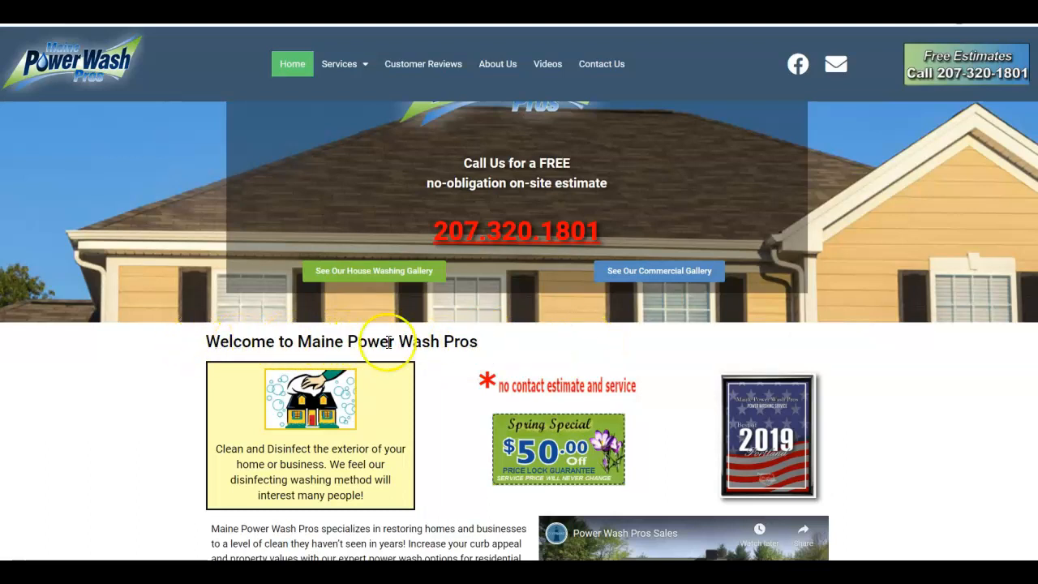
mouse_move(308, 102)
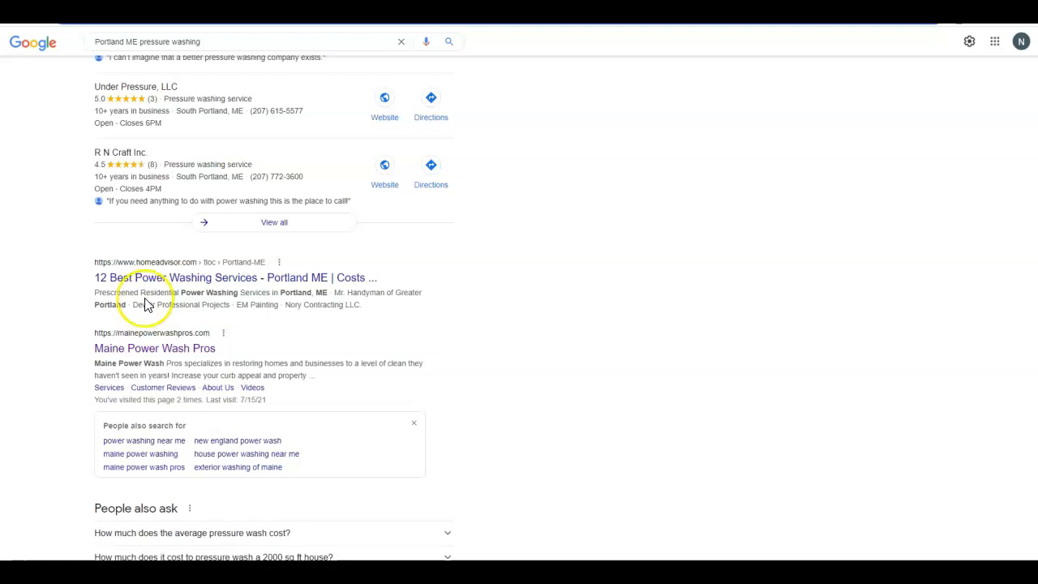
scroll(down, 3)
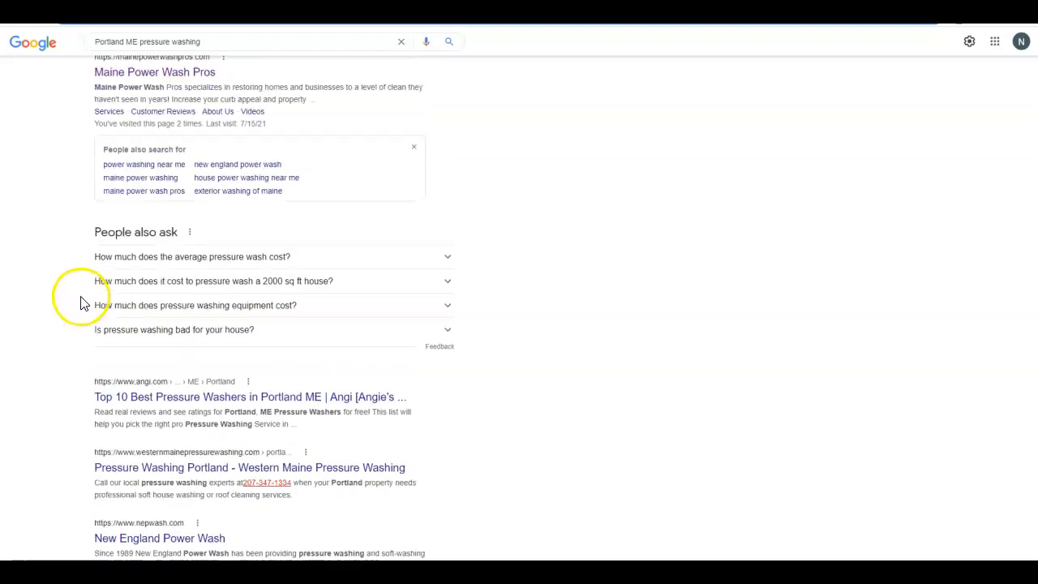
scroll(down, 3)
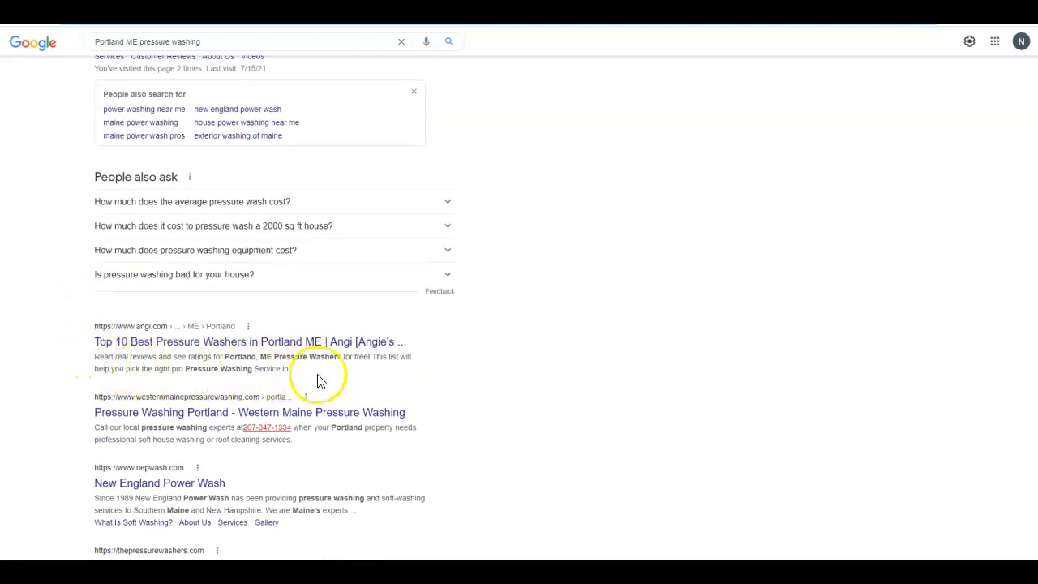
mouse_move(229, 405)
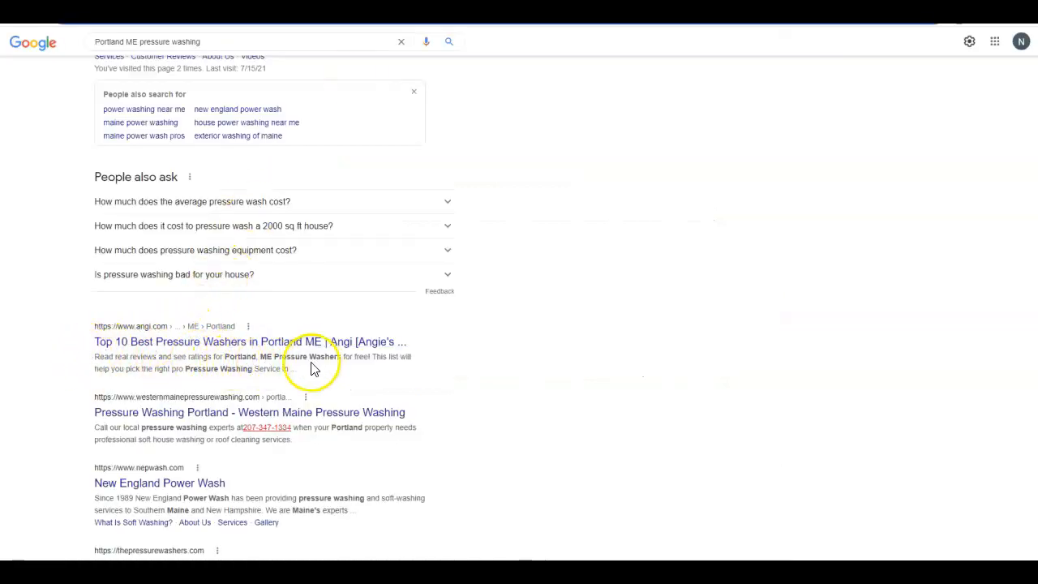
mouse_move(234, 440)
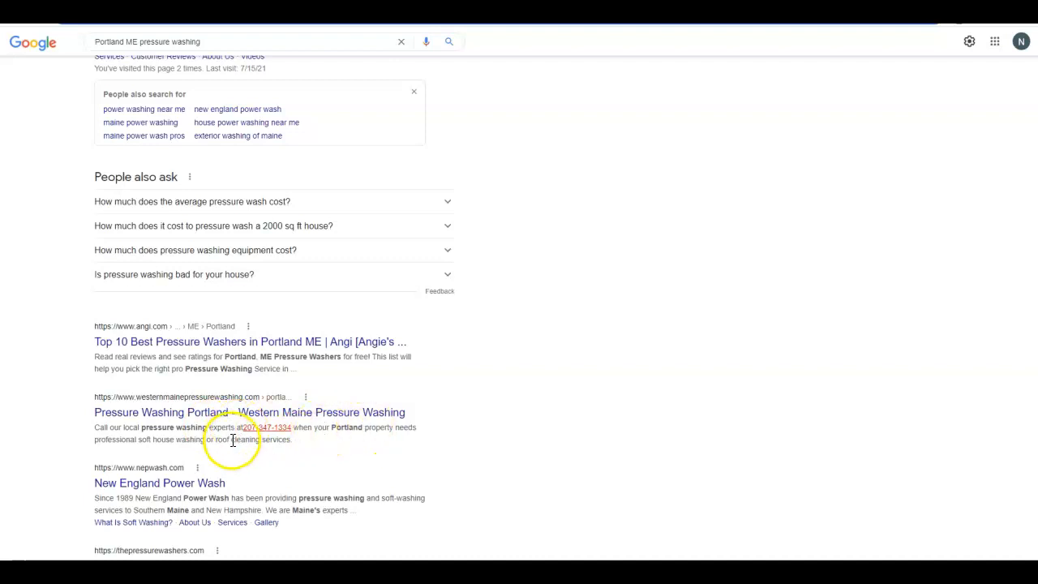
mouse_move(324, 510)
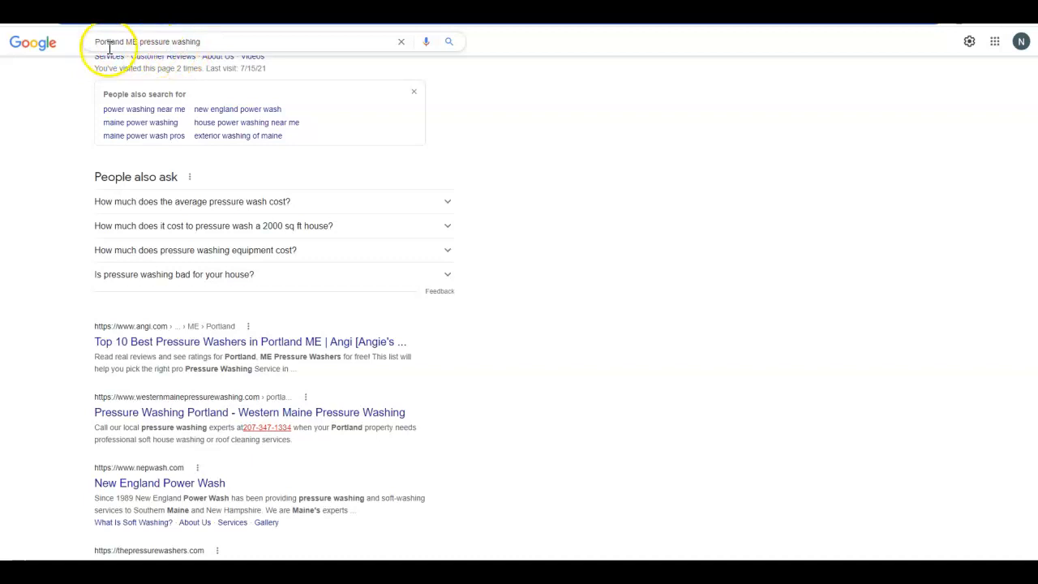
mouse_move(246, 381)
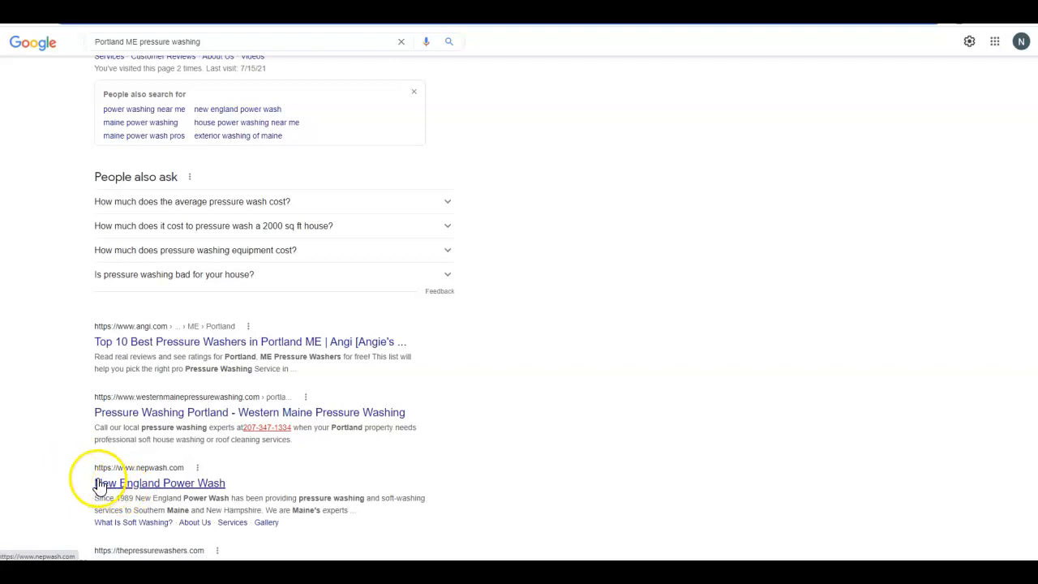
scroll(up, 3)
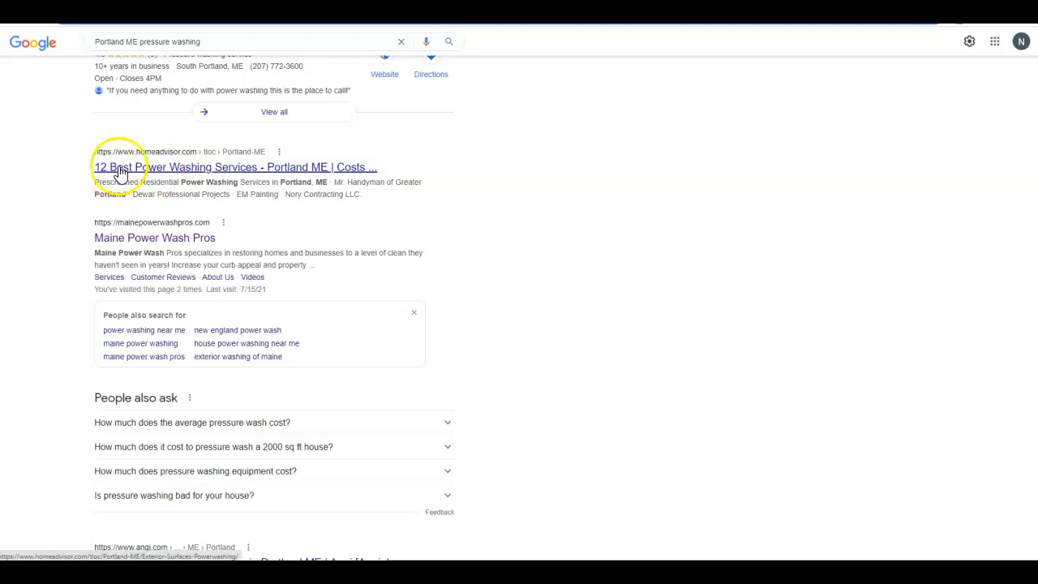
mouse_move(179, 174)
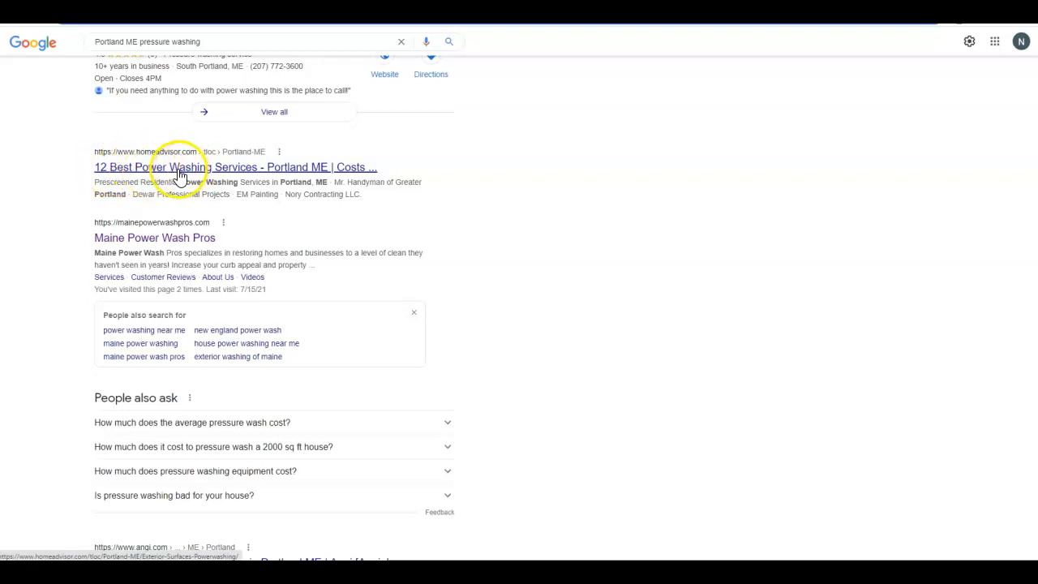
mouse_move(302, 177)
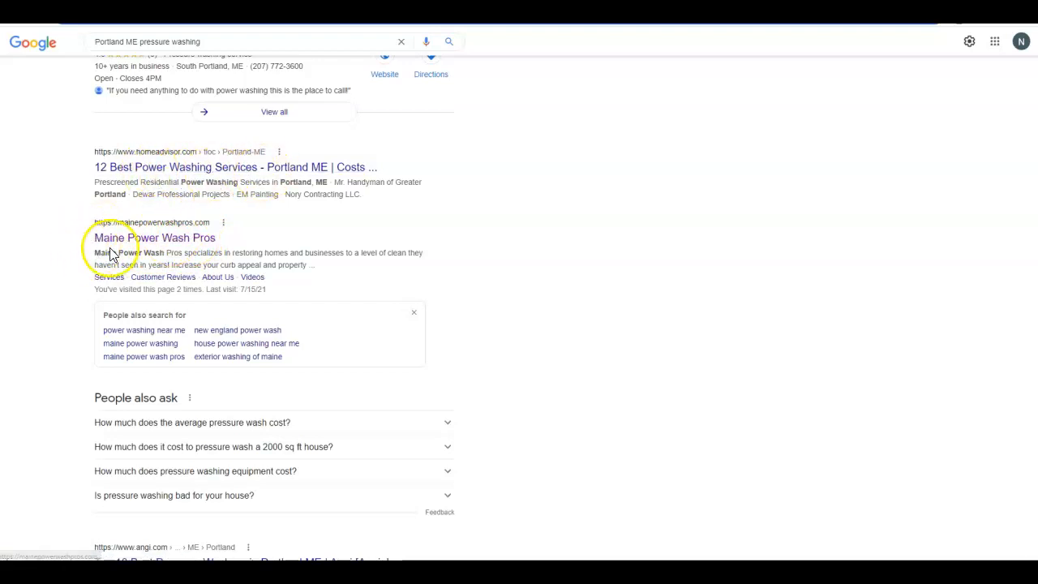
scroll(down, 3)
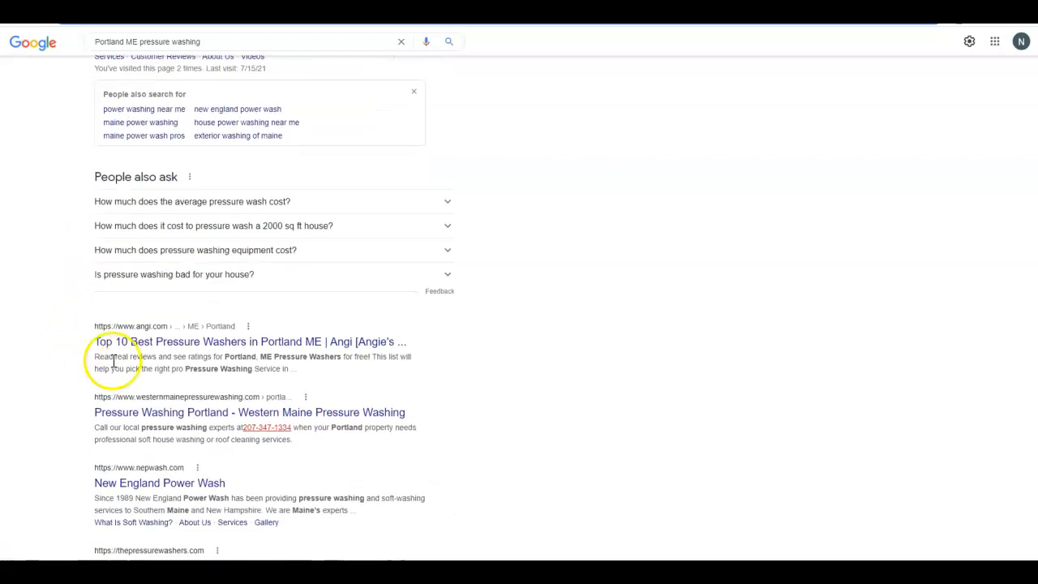
scroll(down, 3)
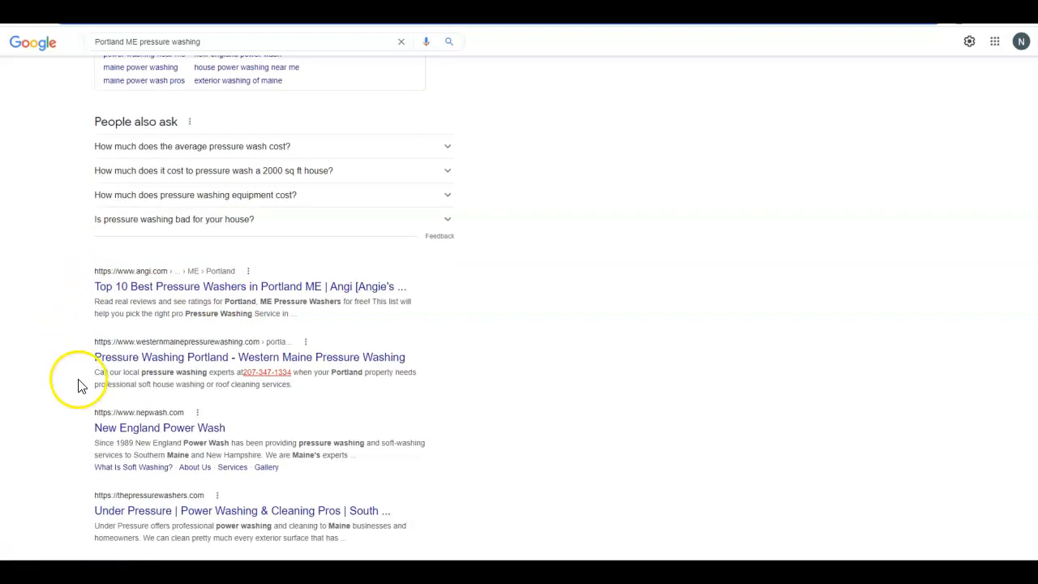
scroll(down, 3)
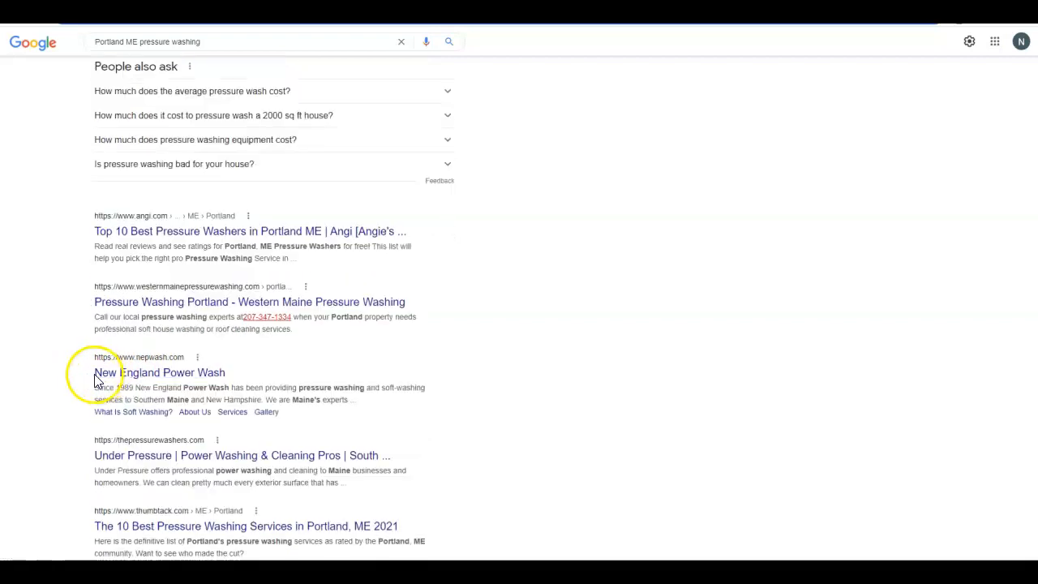
scroll(down, 3)
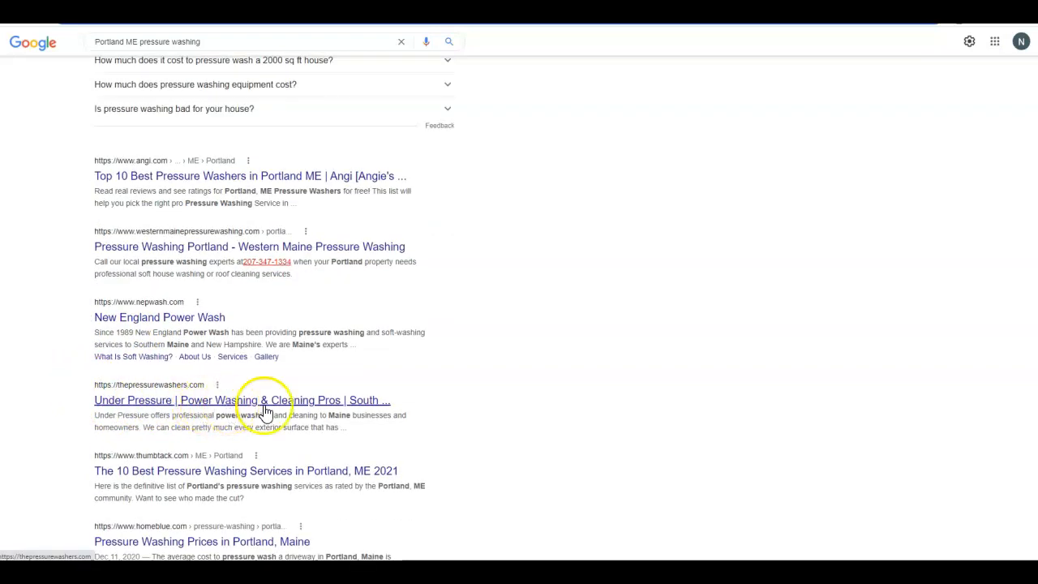
mouse_move(379, 408)
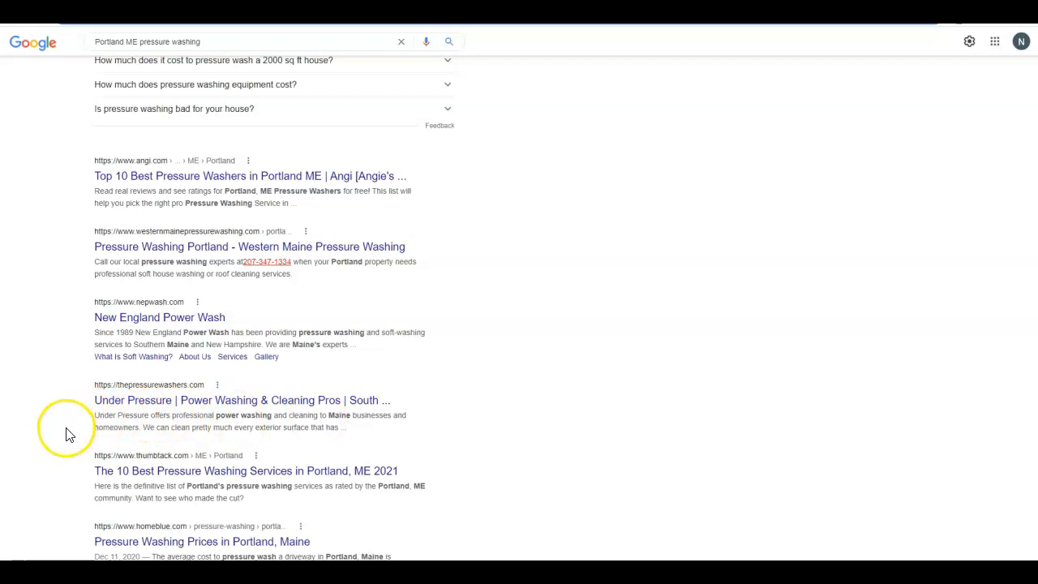
mouse_move(71, 419)
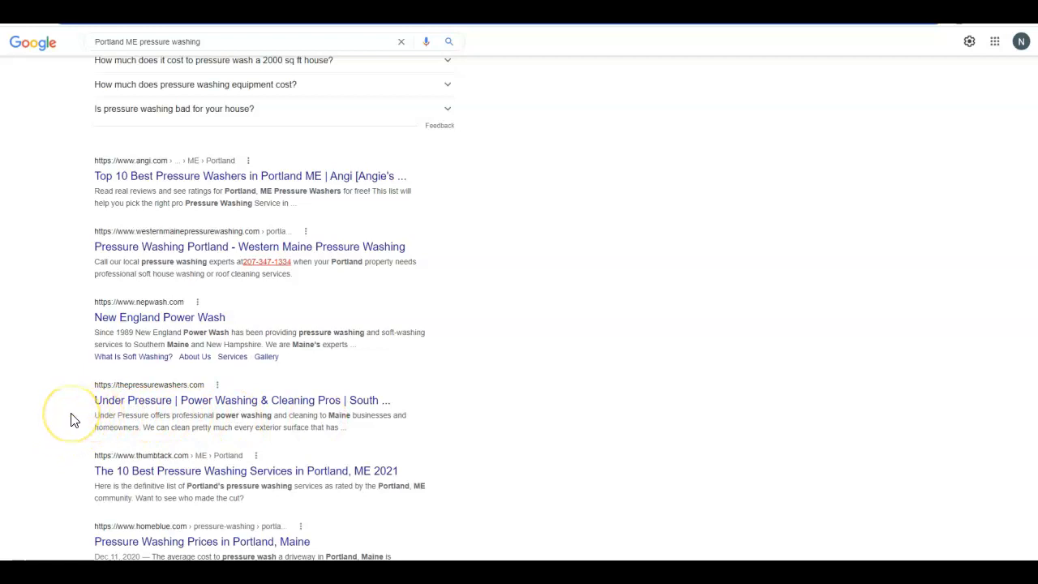
mouse_move(73, 419)
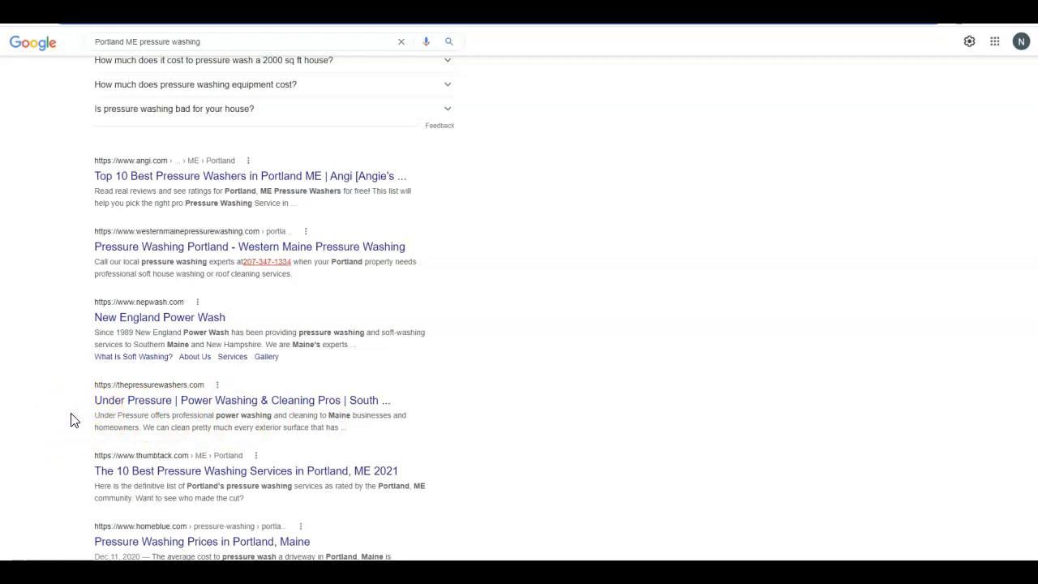